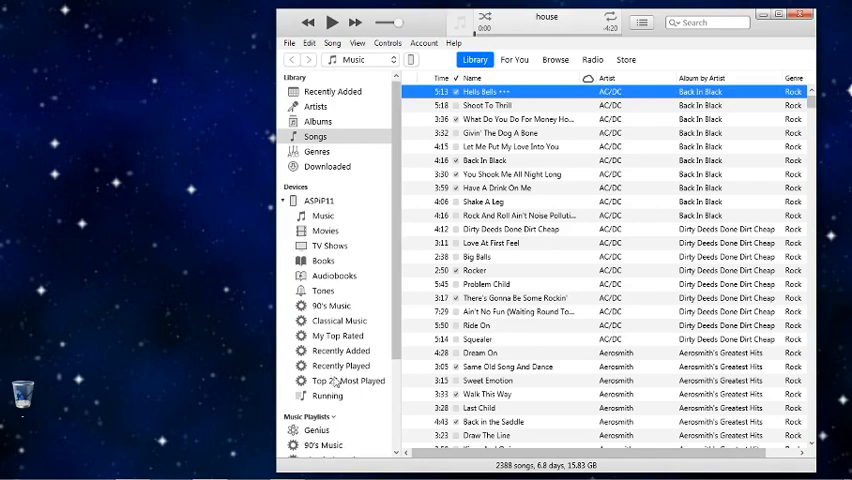
mouse_move(335, 231)
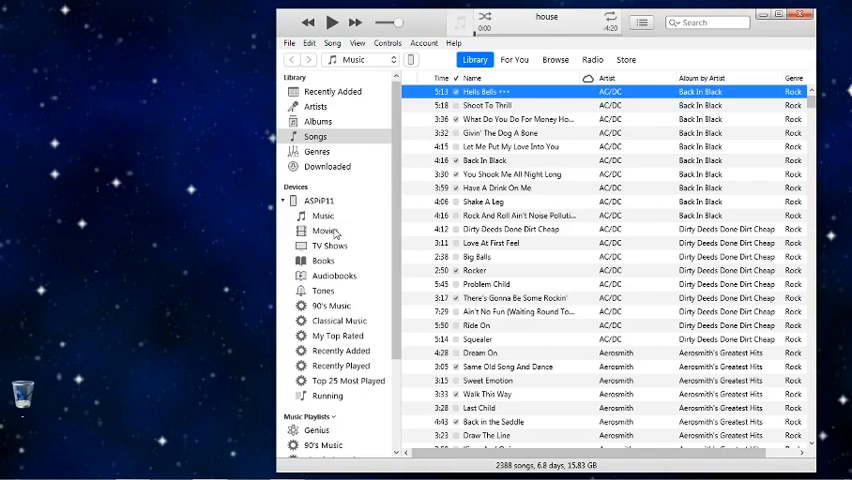
List the 15 ringtones stored under the connected iPhone's Tones.
click(322, 290)
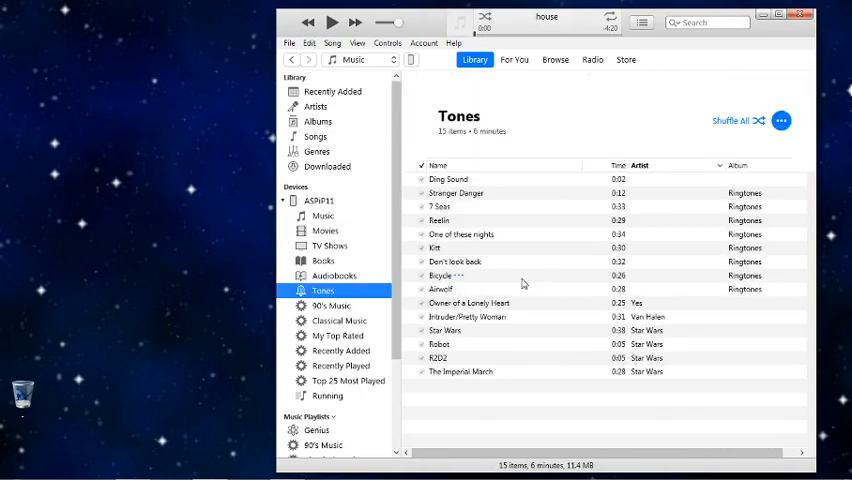
mouse_move(492, 280)
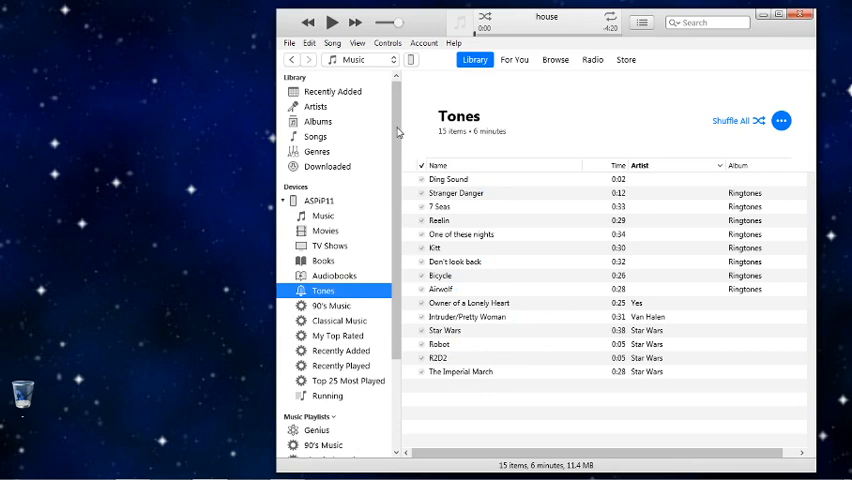
mouse_move(338, 137)
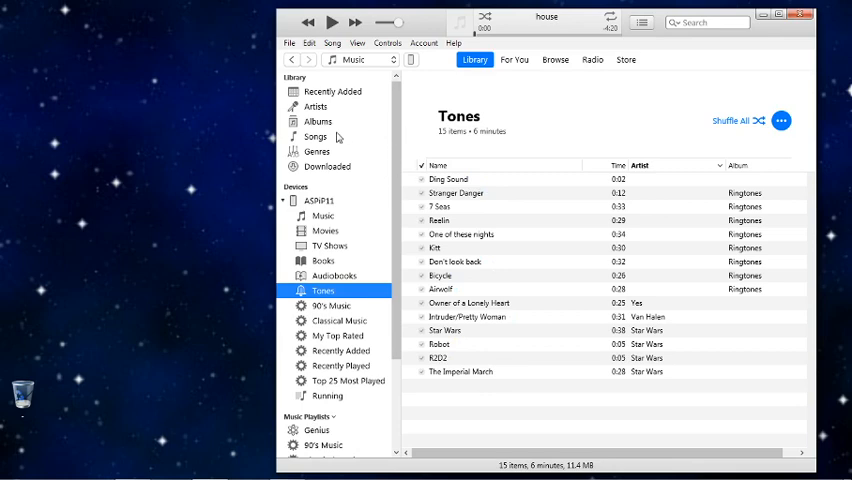
Return to the Songs library and select the house track near the bottom.
click(315, 136)
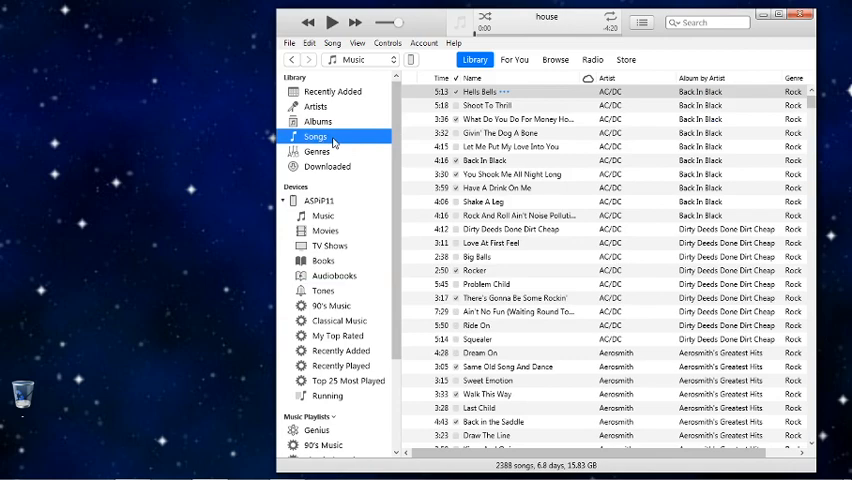
mouse_move(813, 108)
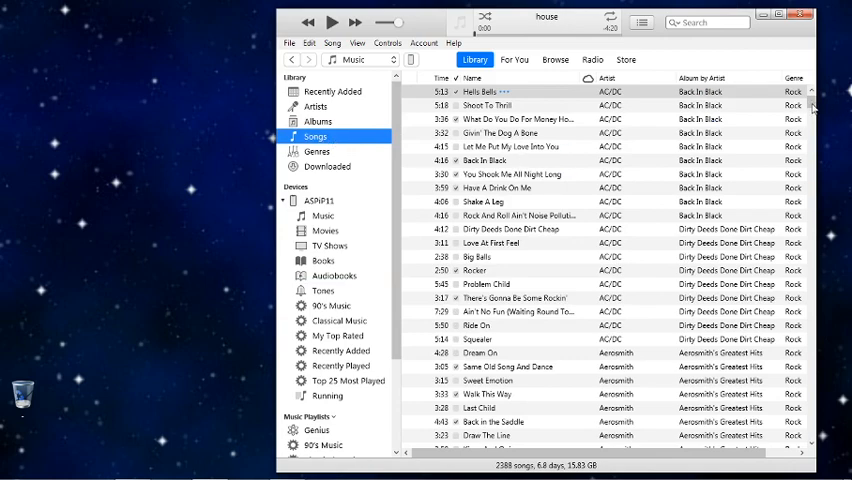
scroll(down, 3)
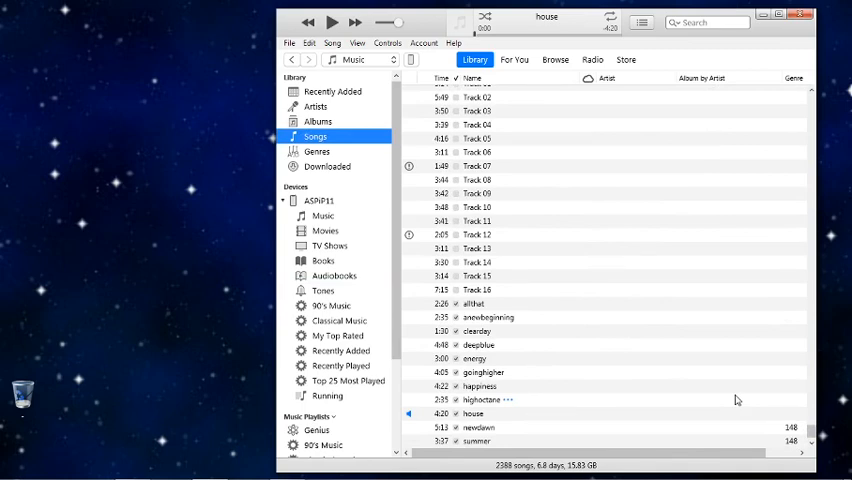
mouse_move(540, 296)
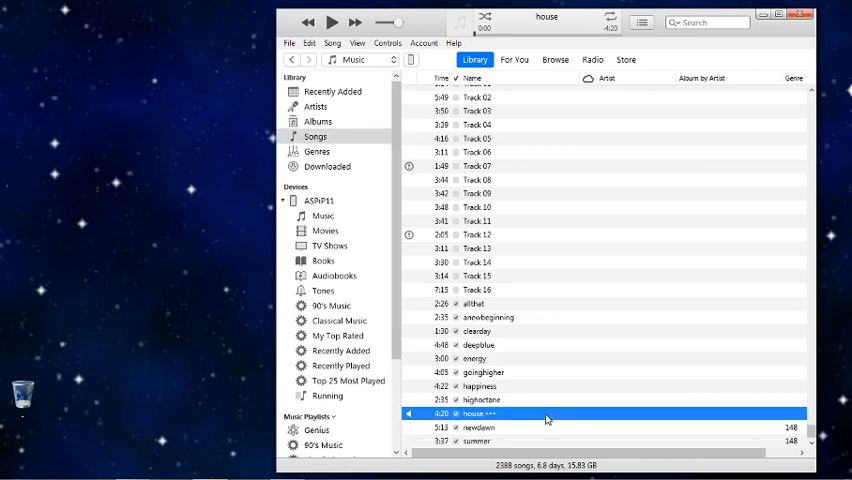
click(331, 22)
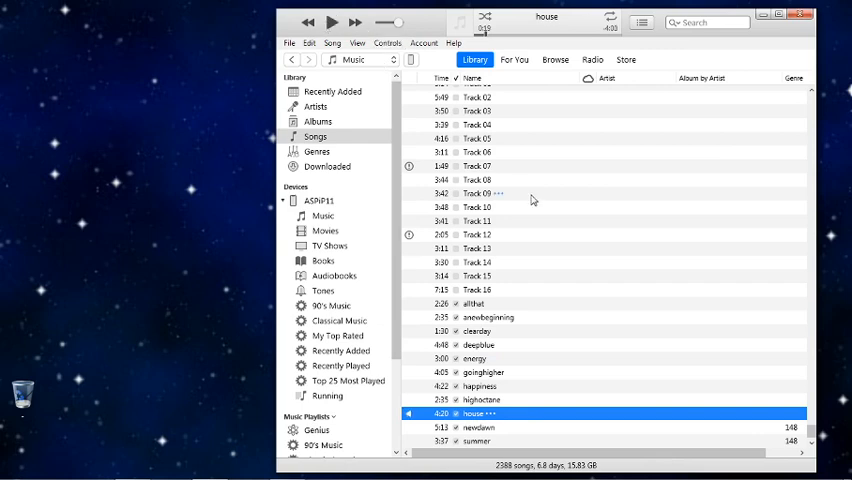
mouse_move(513, 421)
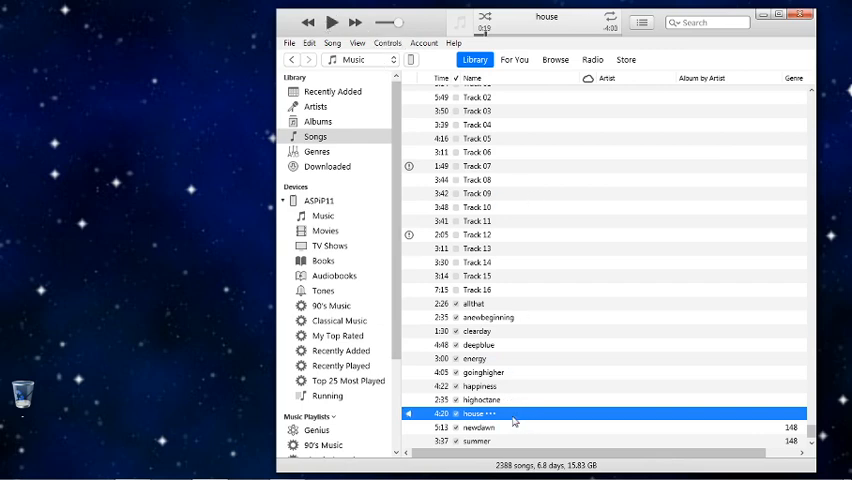
In the house song's Song Info options, set start 0:00 and stop 0:30.
right_click(480, 413)
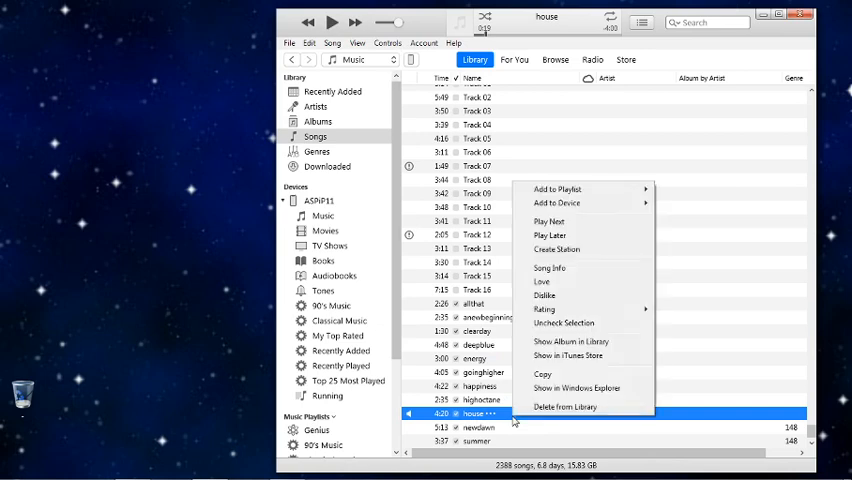
mouse_move(553, 270)
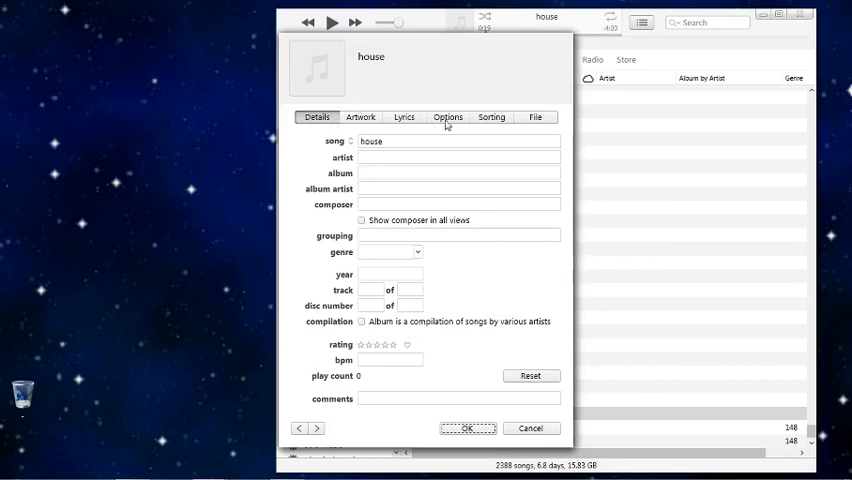
click(447, 117)
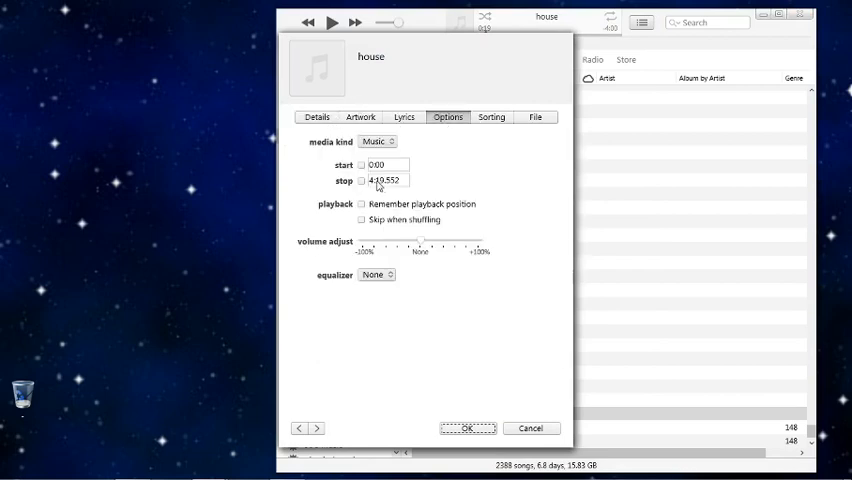
click(361, 165)
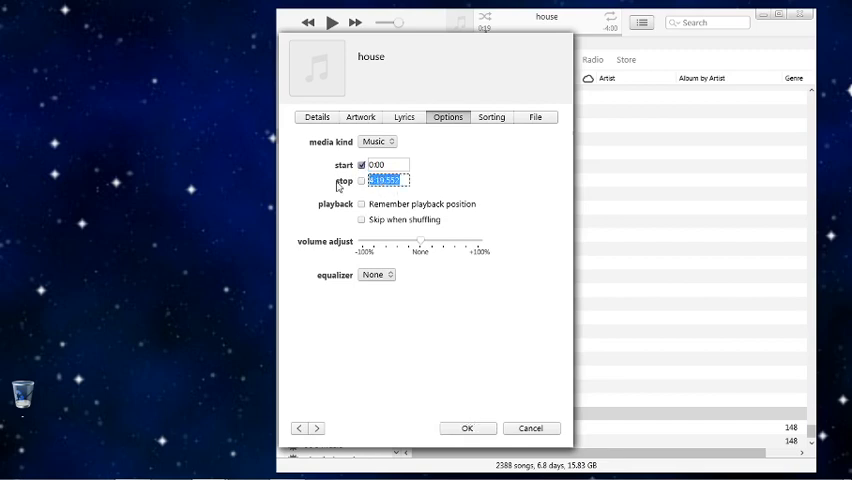
text(0)
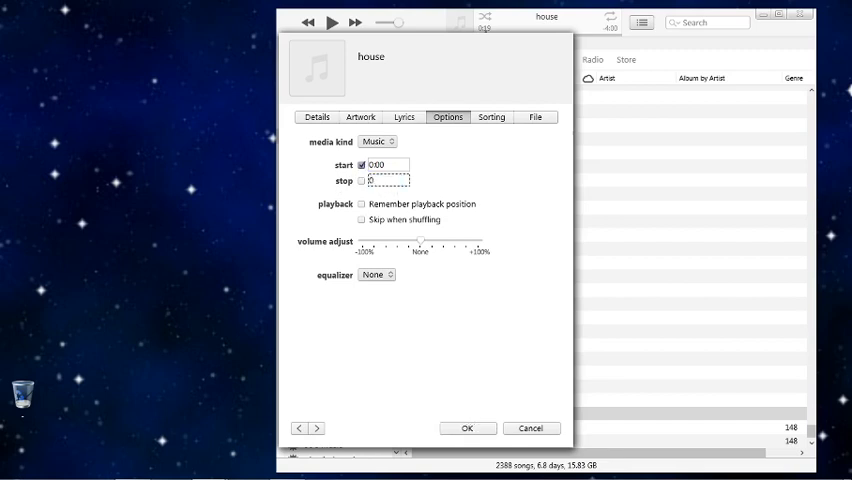
click(379, 181)
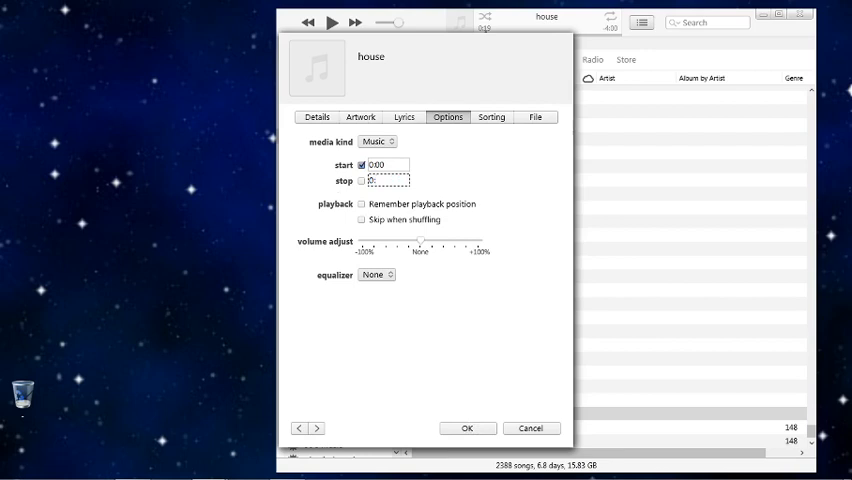
text(0:30)
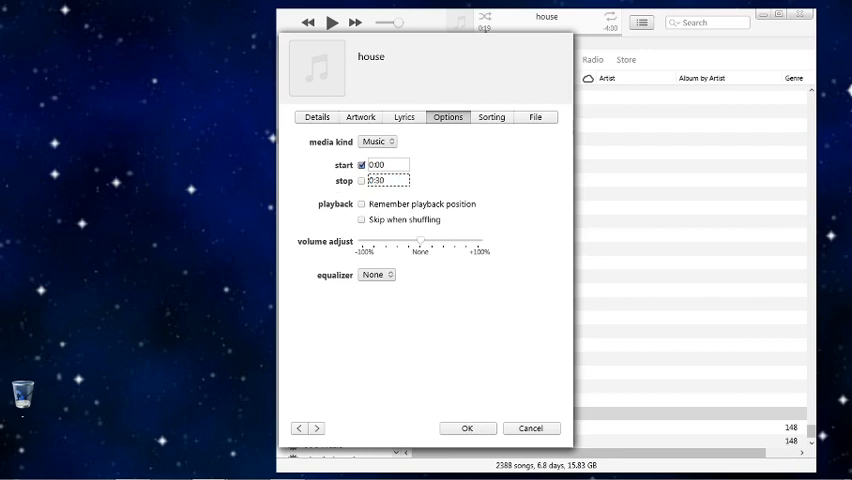
mouse_move(475, 358)
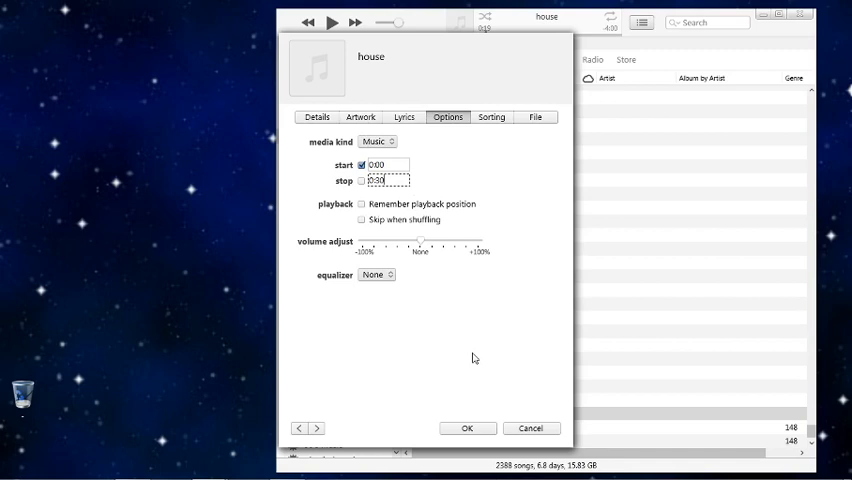
click(466, 428)
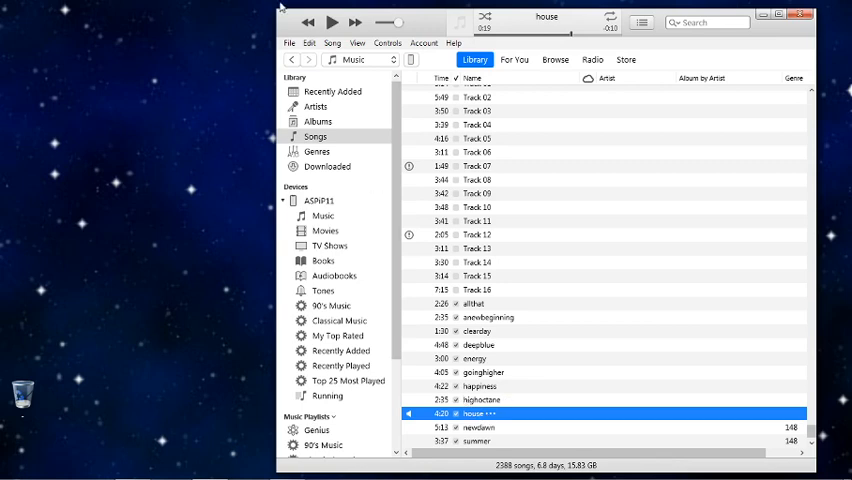
Create an AAC version of the trimmed house song via File > Convert.
click(289, 43)
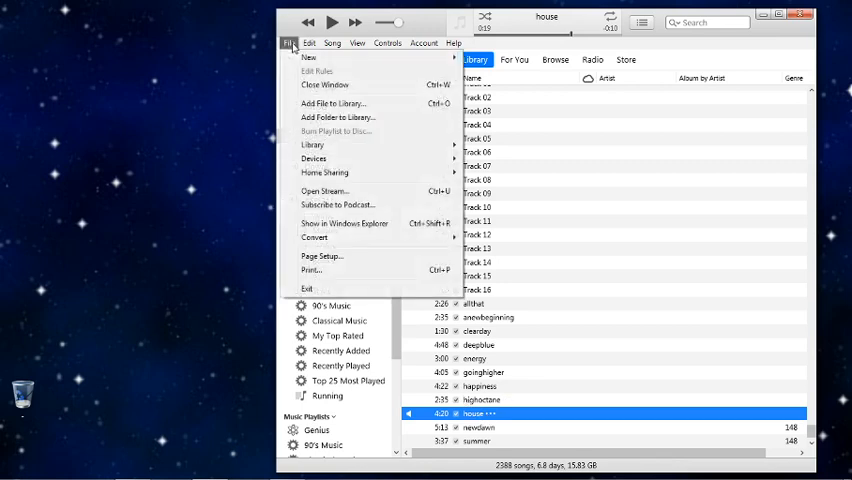
click(315, 237)
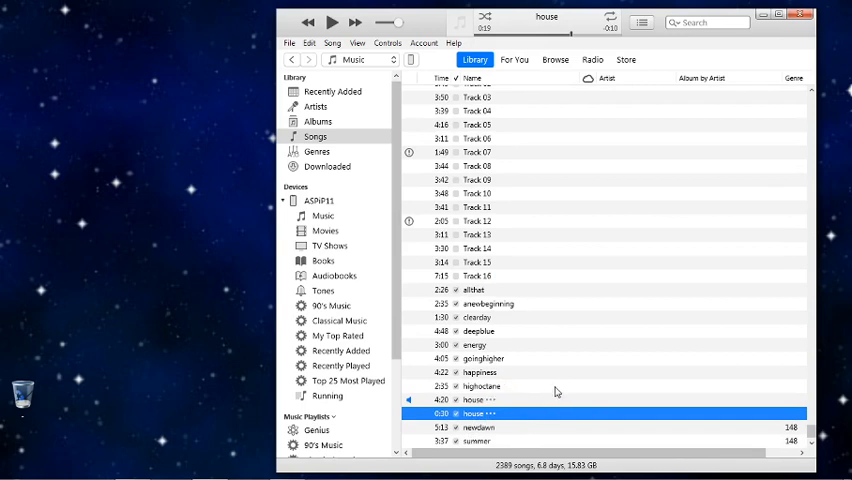
Show the 0:30 house copy's M4A file in Windows Explorer.
right_click(478, 413)
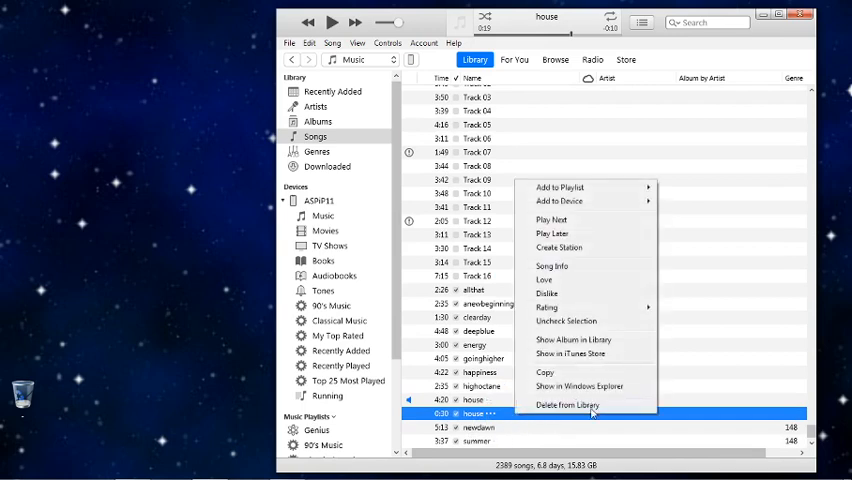
click(579, 386)
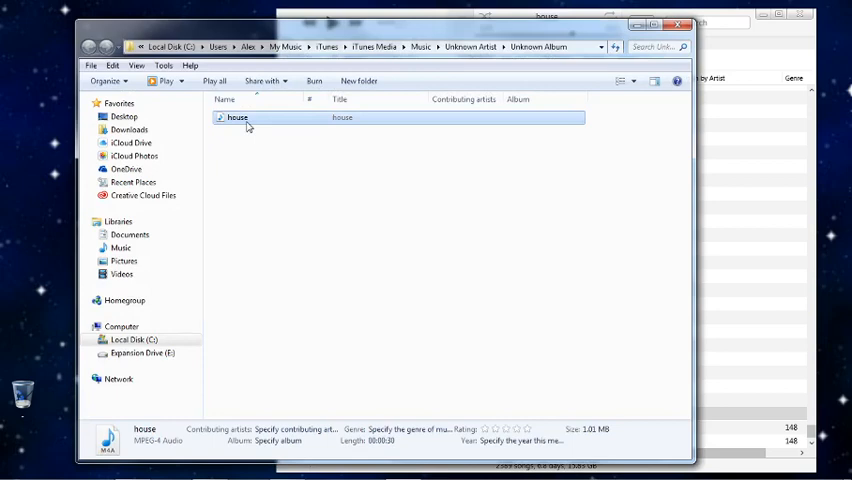
mouse_move(285, 142)
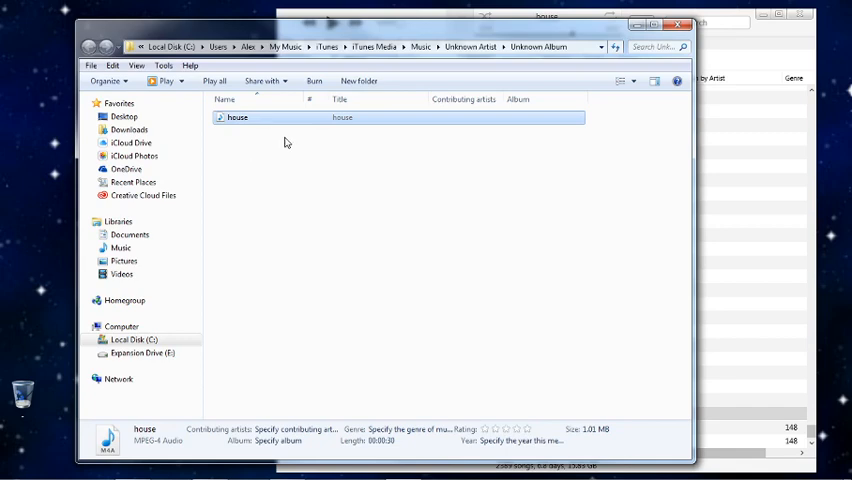
mouse_move(281, 183)
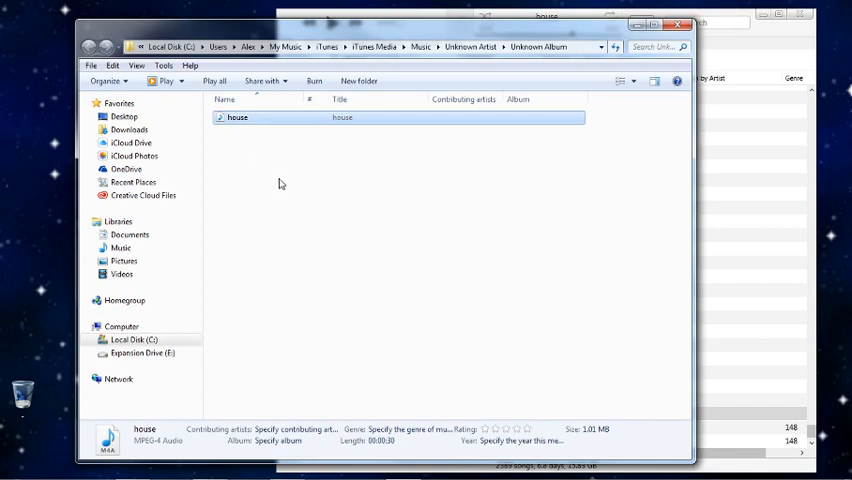
mouse_move(265, 122)
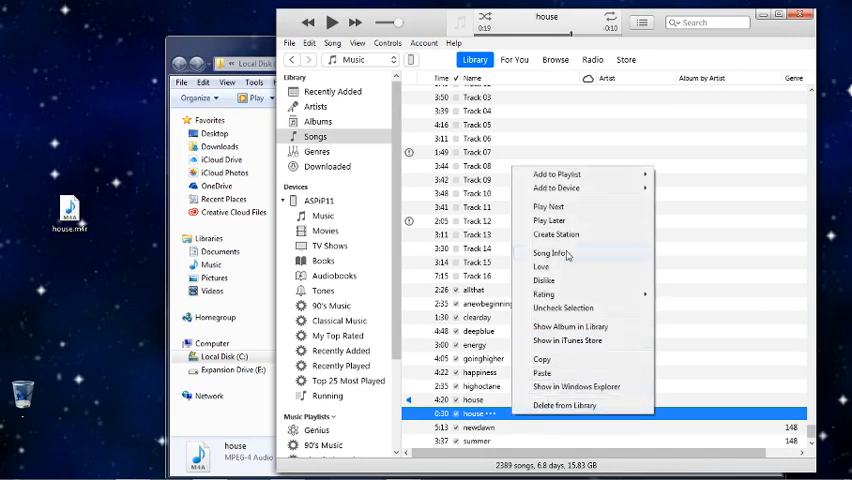
Delete the 0:30 house copy from the library and move it to the Recycle Bin.
click(564, 405)
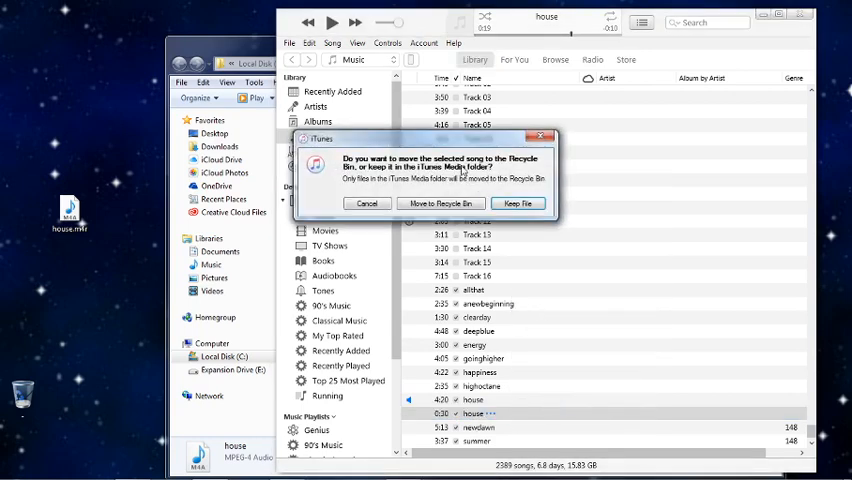
click(440, 203)
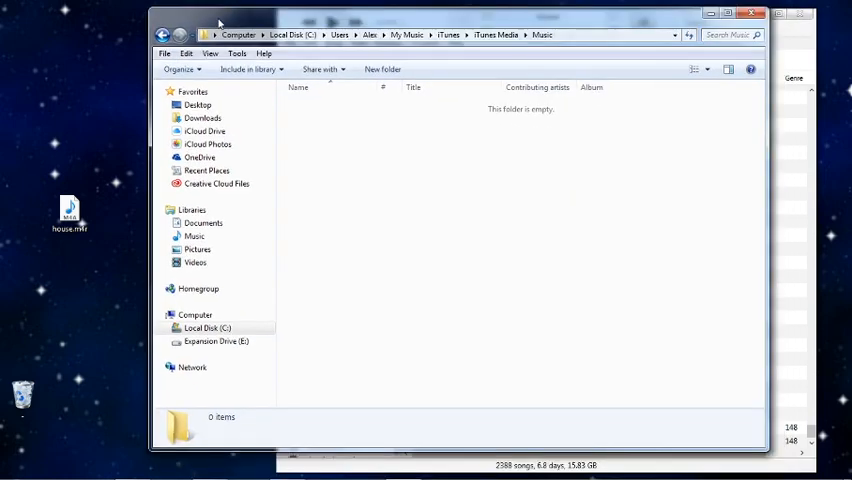
Select and deselect house.m4r on the desktop, then right-click it.
click(69, 213)
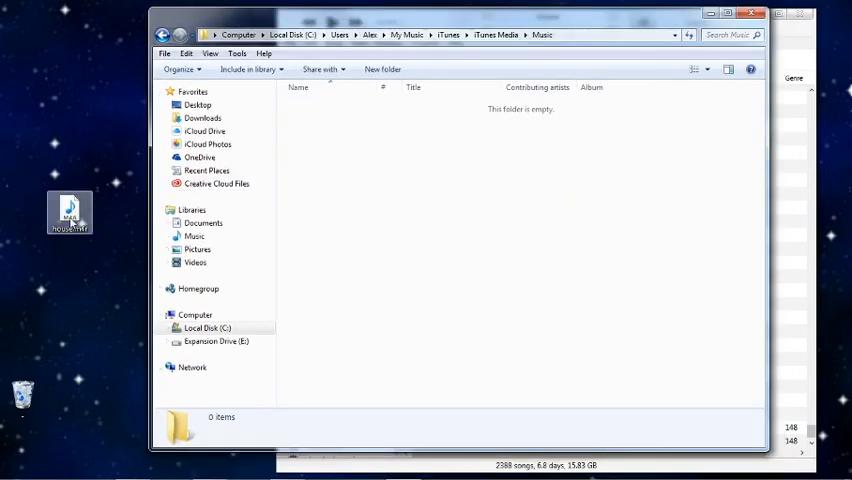
click(108, 190)
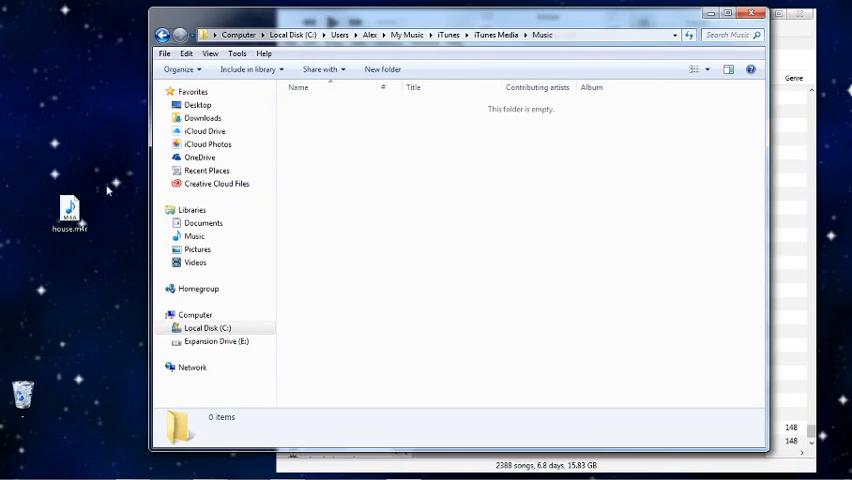
mouse_move(348, 50)
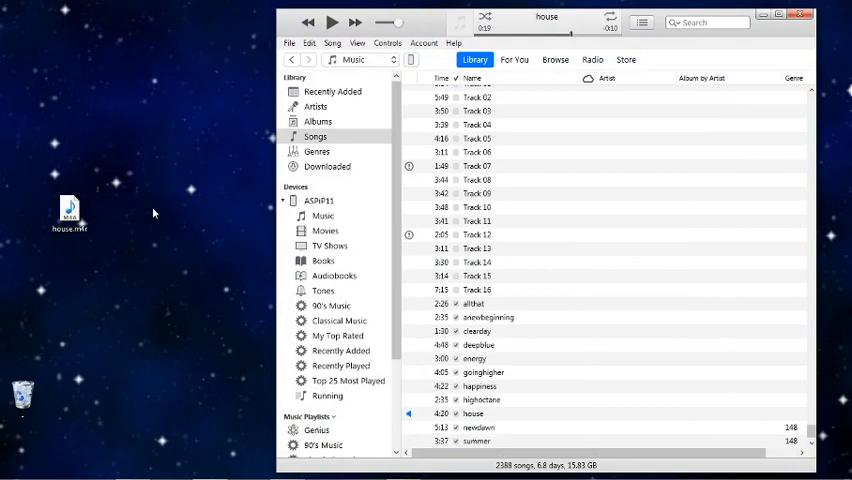
right_click(70, 215)
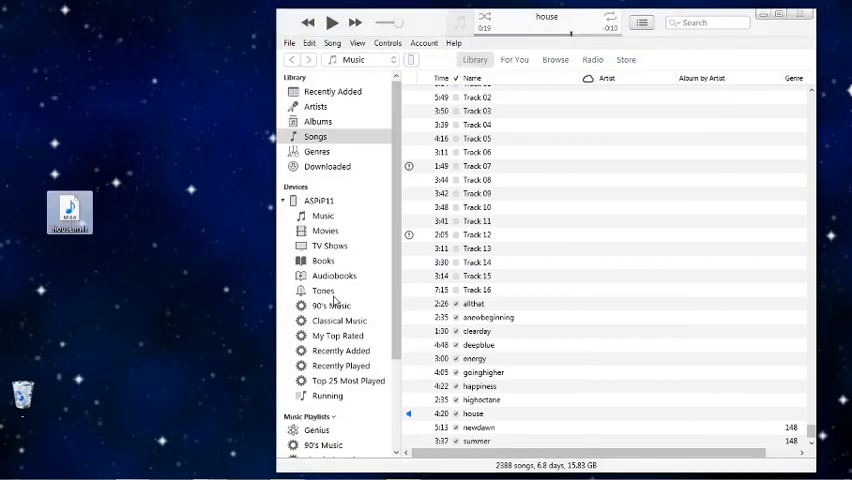
Show the iPhone's Tones list and bring up its device menu.
click(322, 290)
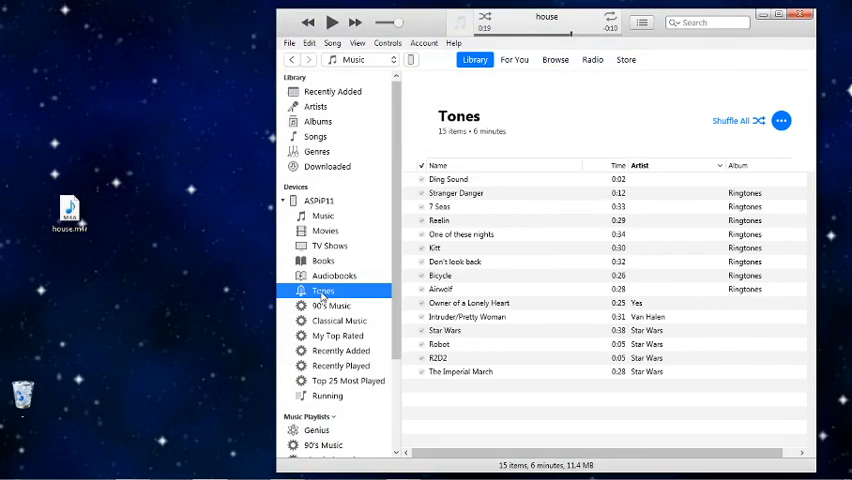
right_click(322, 290)
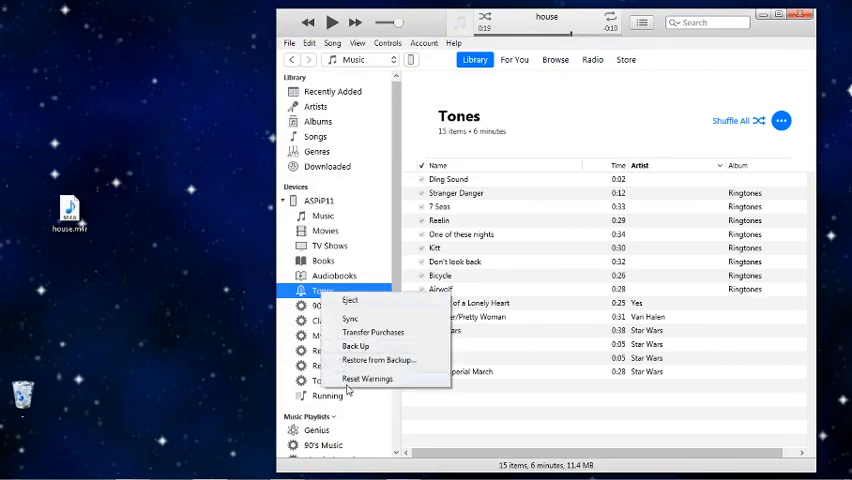
mouse_move(263, 298)
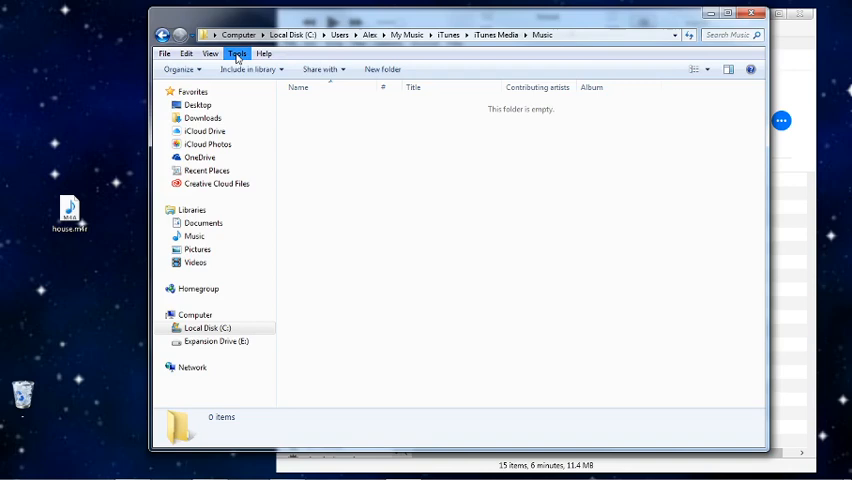
Uncheck 'Hide extensions for known file types' in Folder Options' View tab.
click(210, 53)
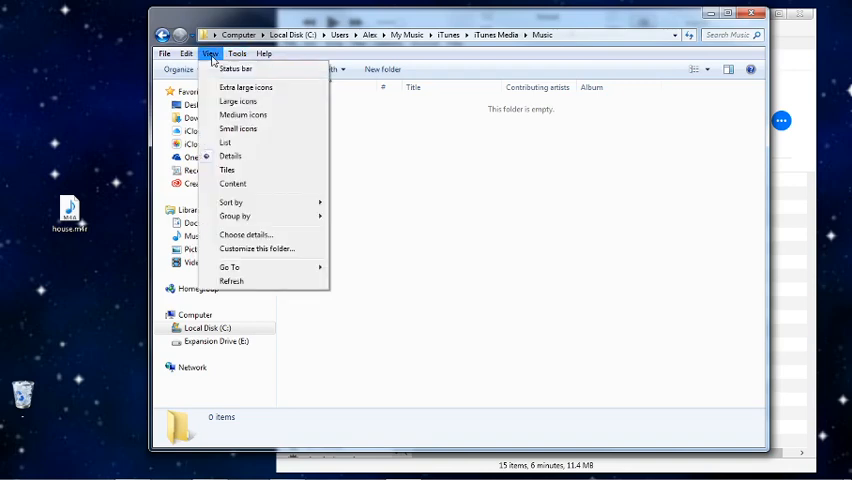
click(237, 54)
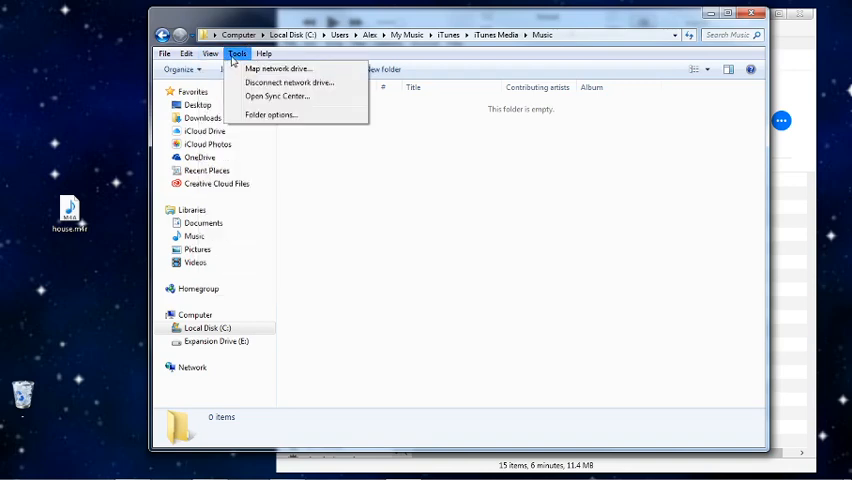
click(270, 114)
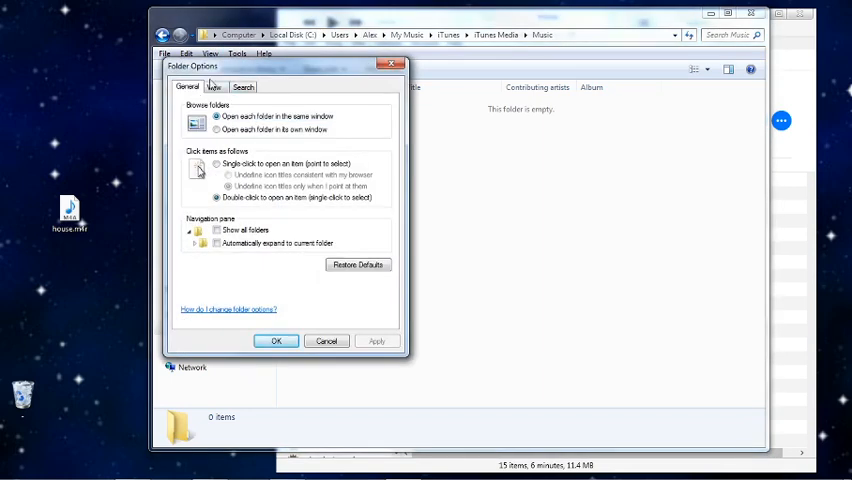
click(213, 87)
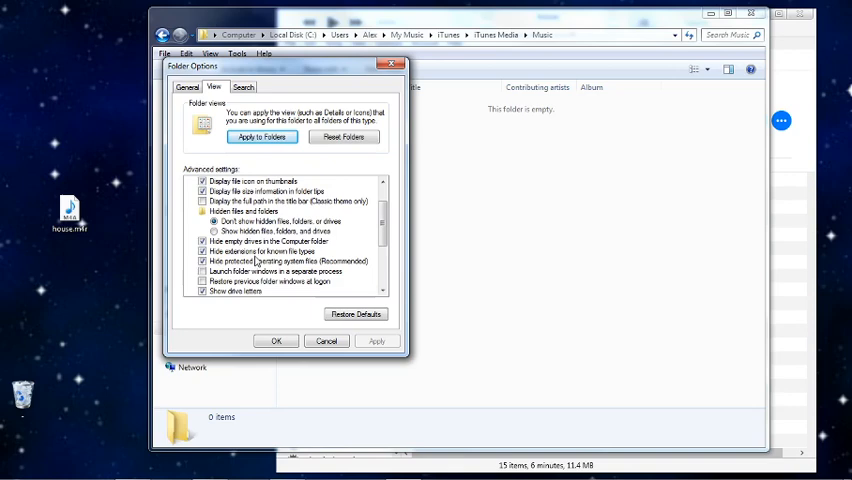
mouse_move(310, 258)
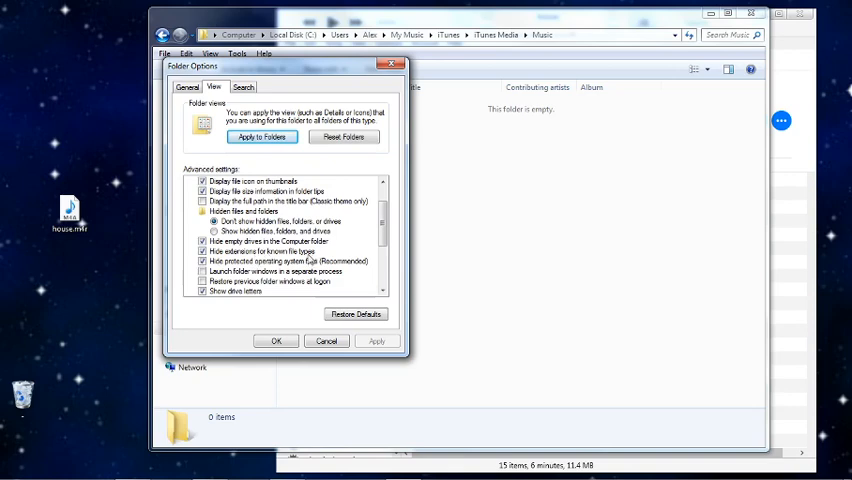
click(259, 251)
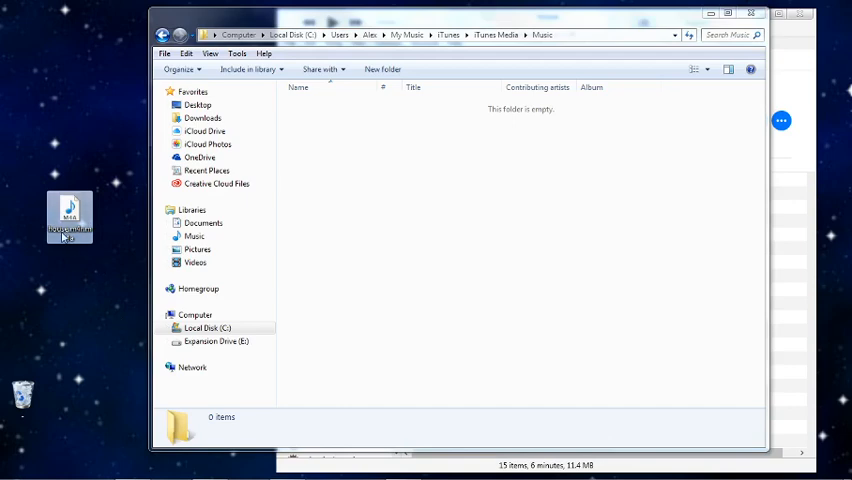
mouse_move(68, 220)
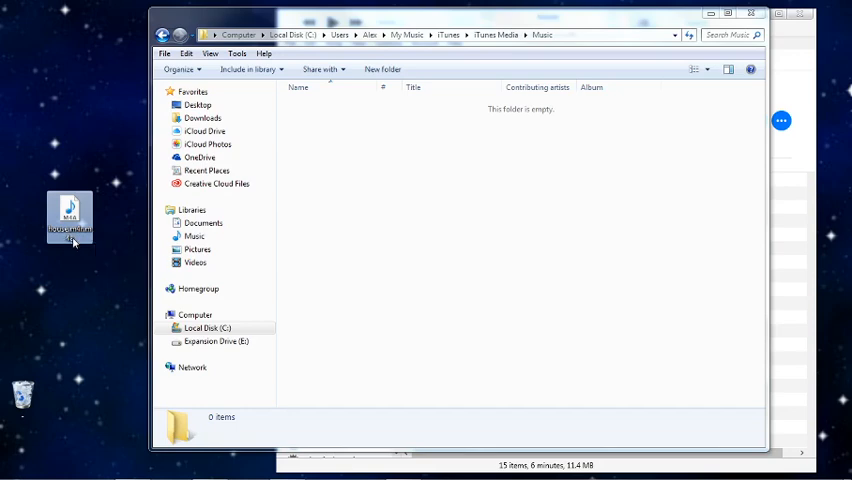
Rename the desktop file from house.m4r.m4a to house.m4r, confirming the extension change.
double_click(70, 213)
text(house.m4a)
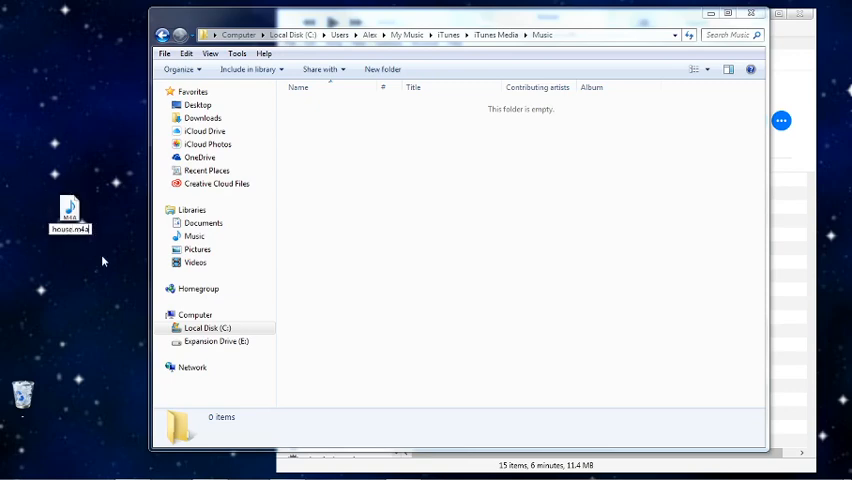
mouse_move(120, 253)
text(r)
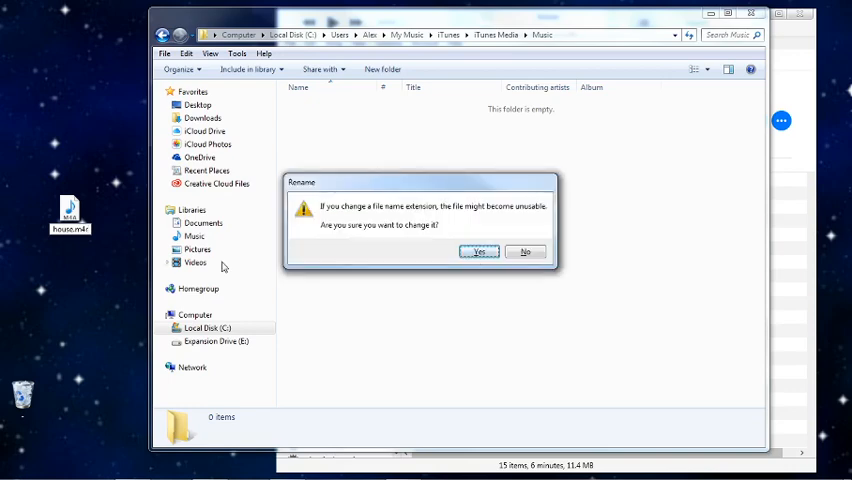
mouse_move(413, 259)
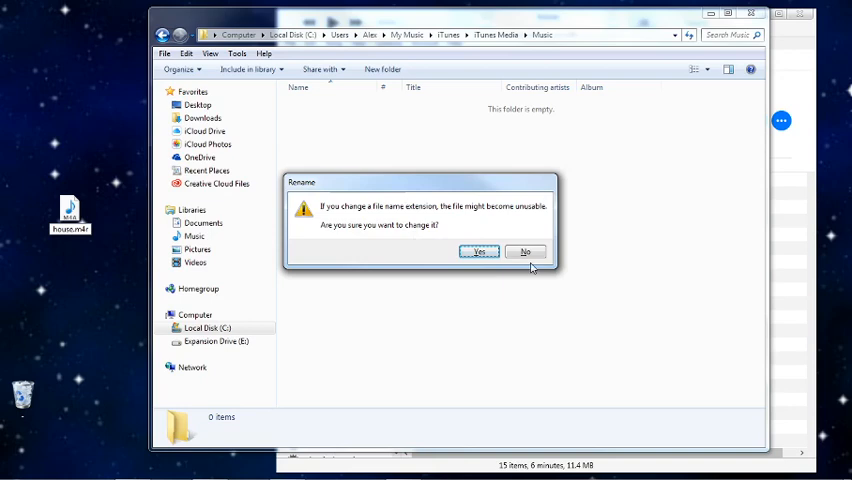
click(479, 251)
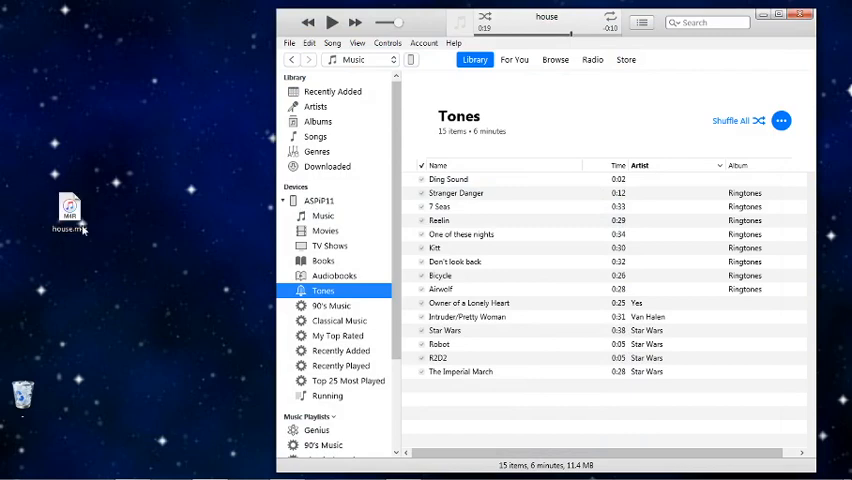
Copy house.m4r and paste it into the iPhone's Tones, bringing the list to 16.
click(69, 210)
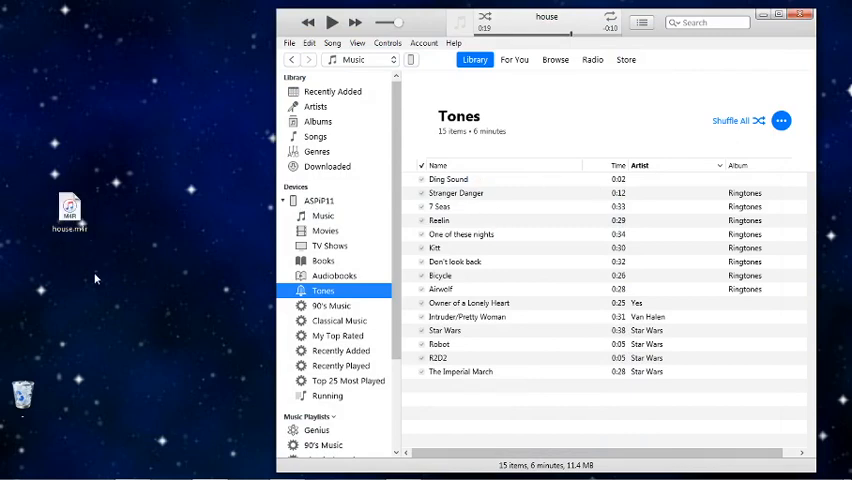
right_click(70, 210)
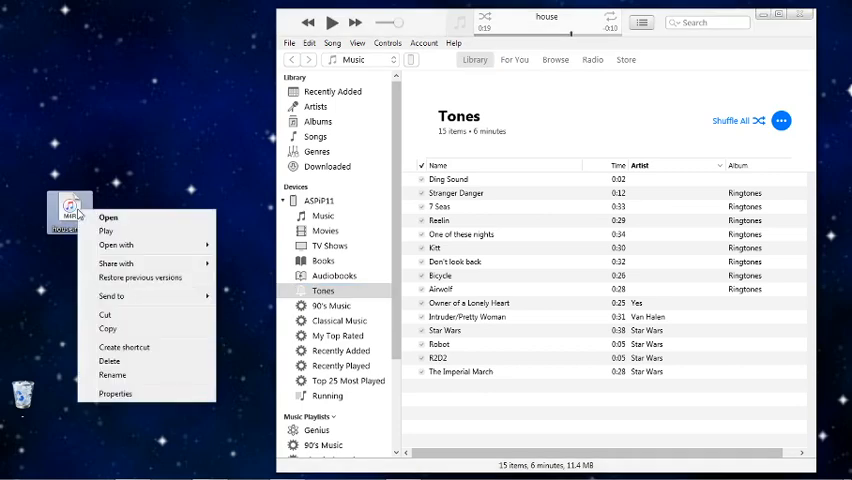
click(117, 336)
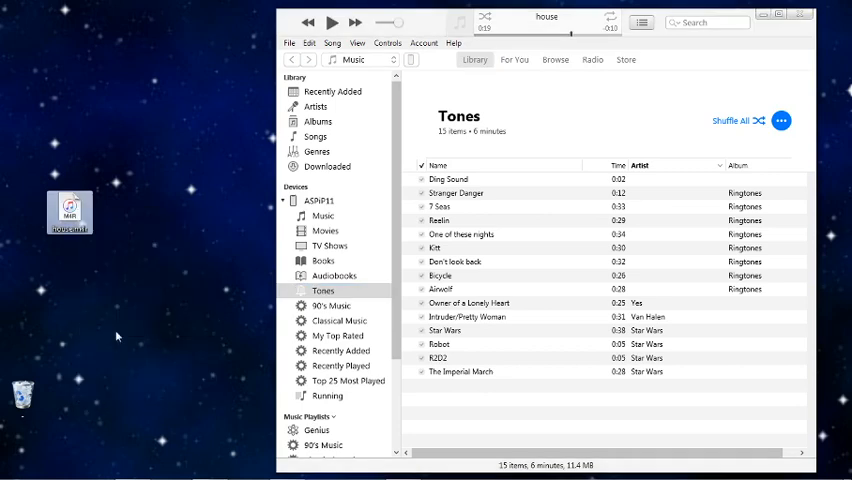
right_click(323, 290)
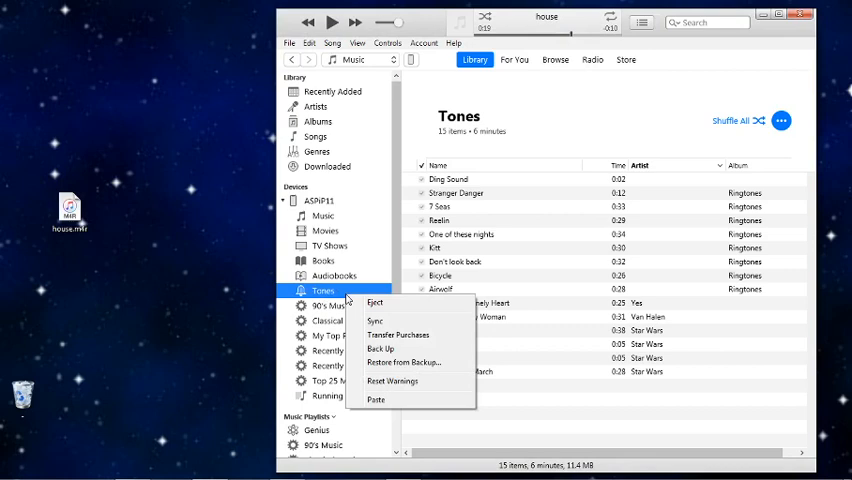
mouse_move(375, 399)
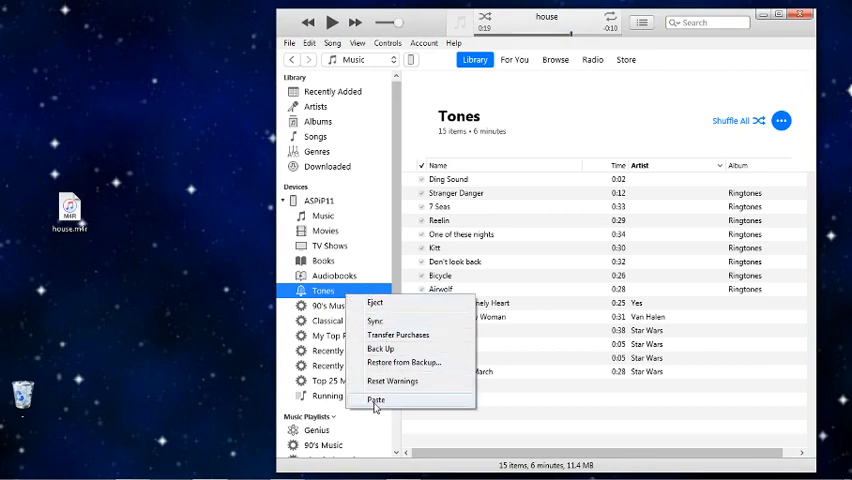
click(376, 399)
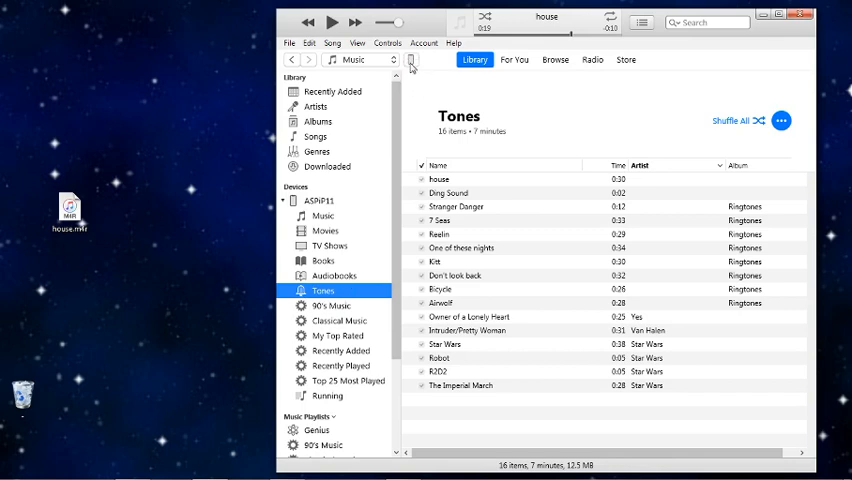
Sync the iPhone from its Summary page and dismiss the items-not-copied warning.
click(410, 60)
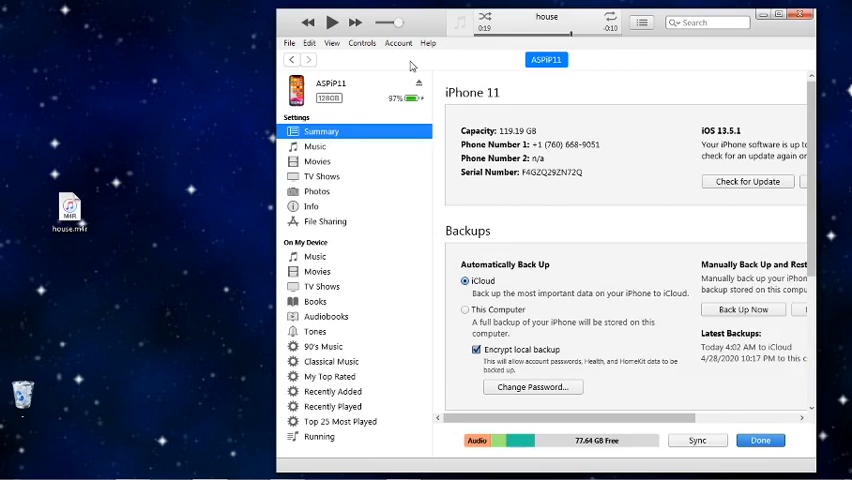
mouse_move(687, 441)
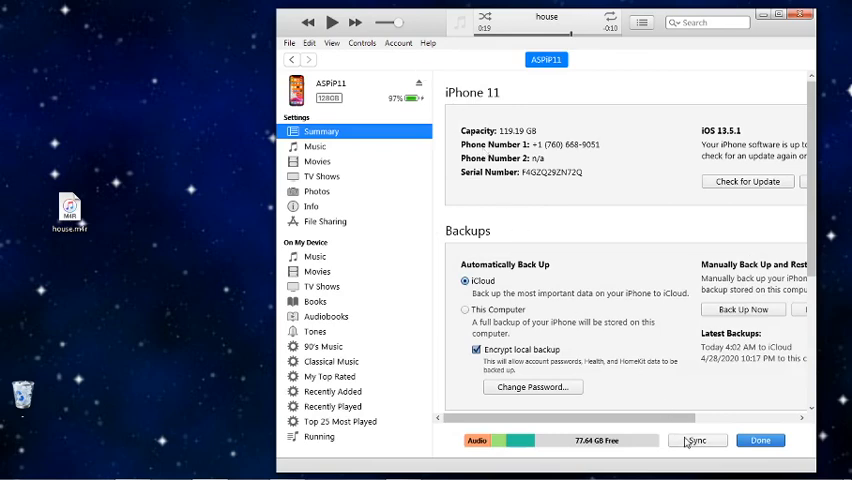
click(697, 440)
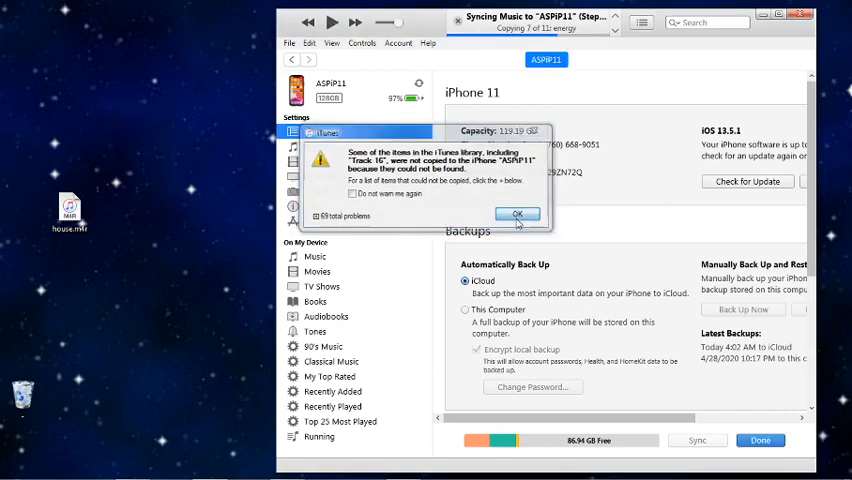
click(518, 214)
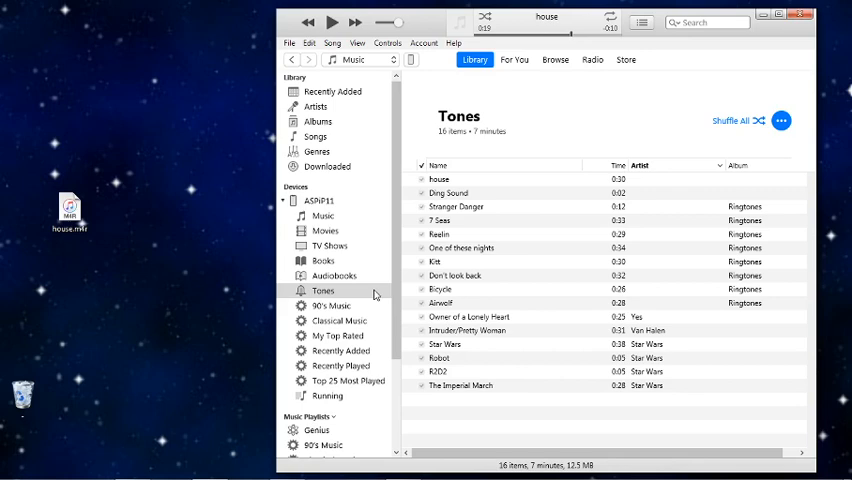
mouse_move(219, 418)
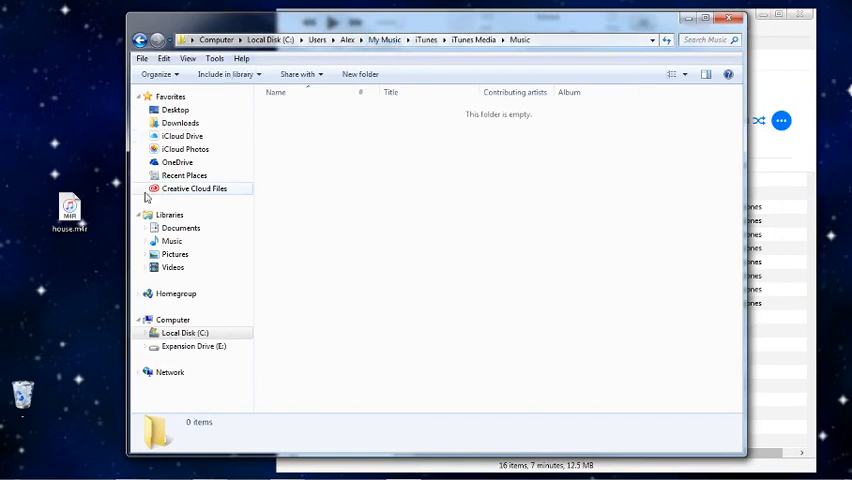
click(214, 58)
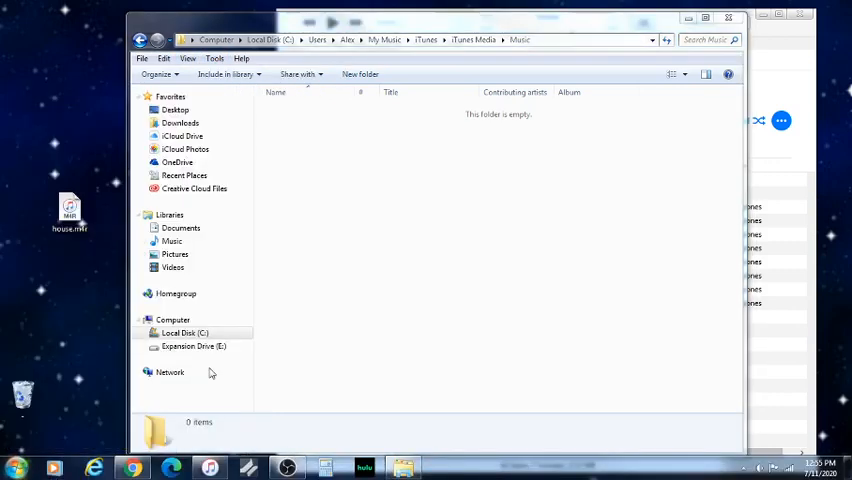
click(214, 58)
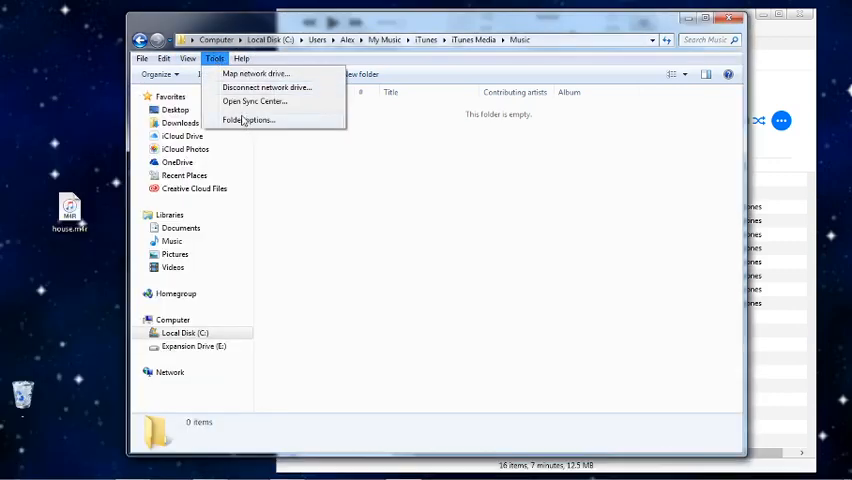
click(248, 120)
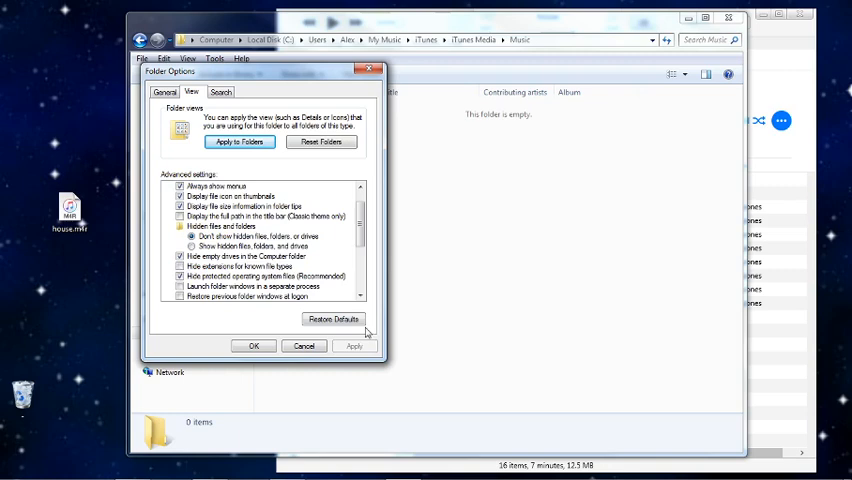
mouse_move(125, 285)
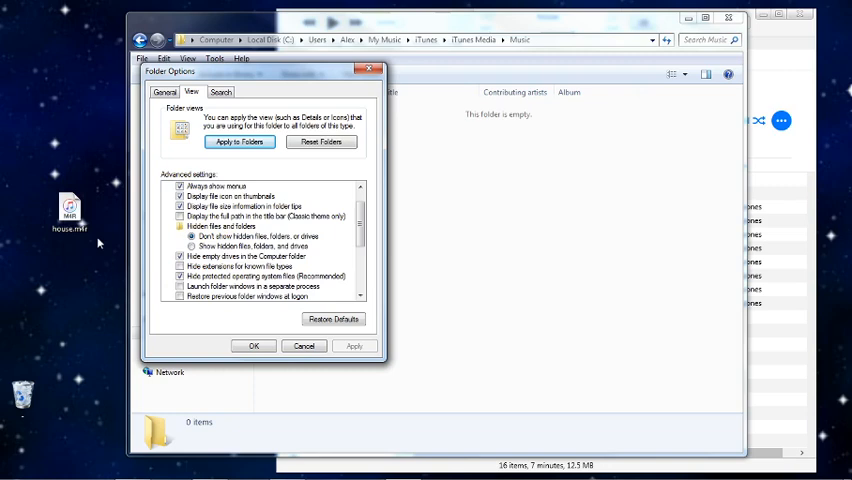
click(253, 346)
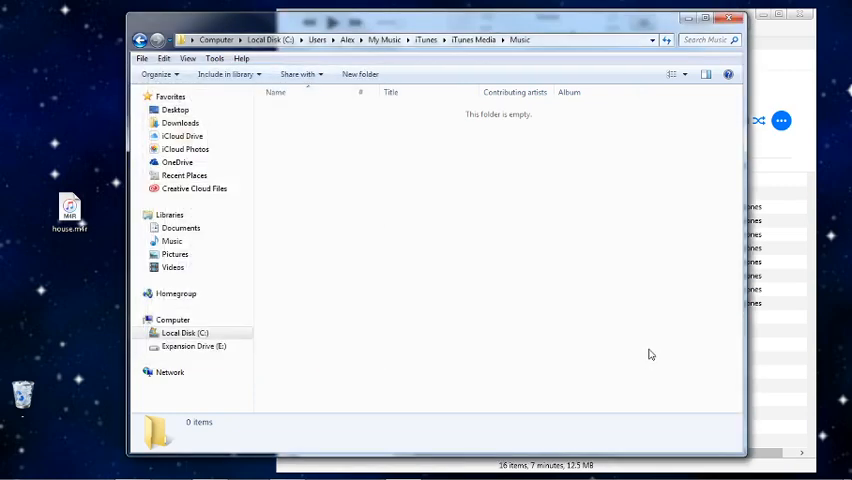